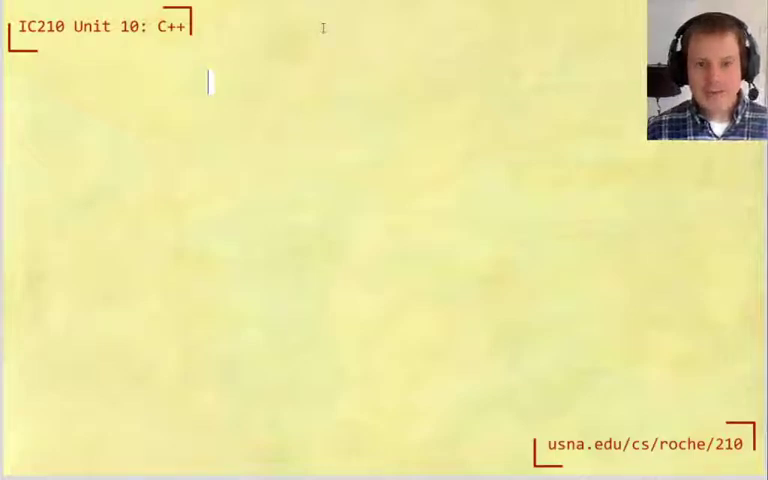
# - Add the heading note "New language: C++" at the top of the slide
pyautogui.write('New')
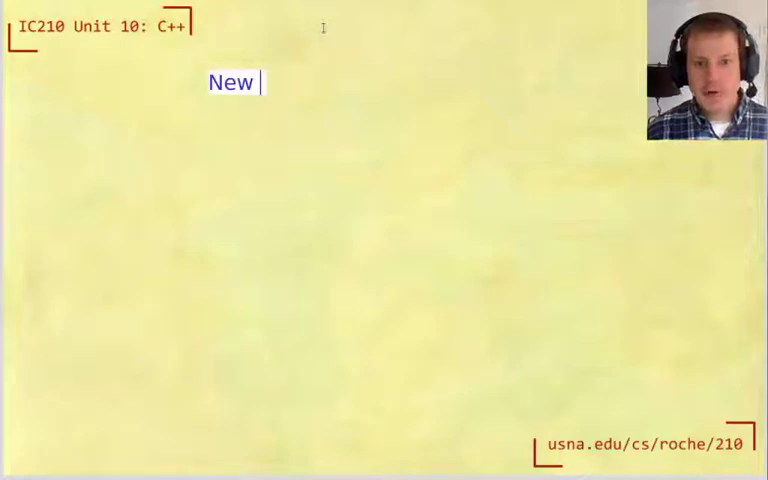
pyautogui.write('language:')
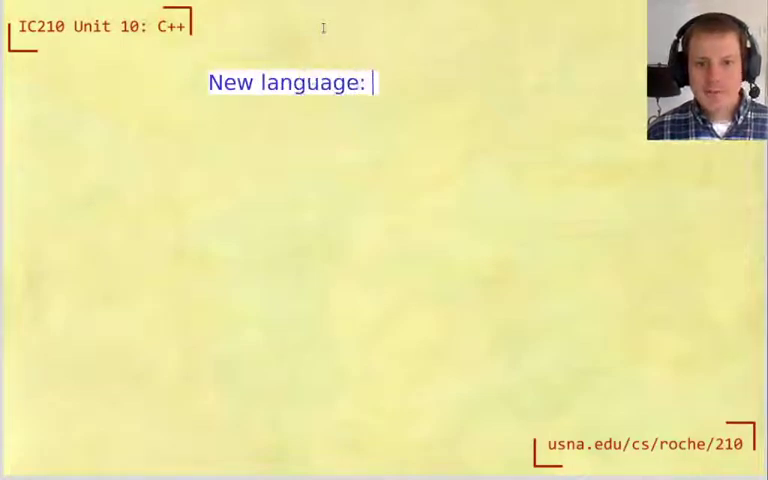
pyautogui.write('C++')
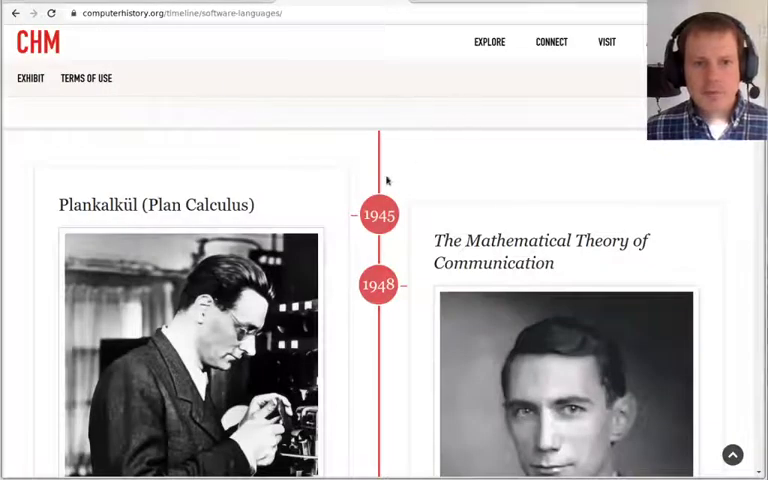
# - Scroll the timeline through the 1950s A-0, Speedcode and Fortran entries to the 1960 COBOL section
pyautogui.scroll(-3)
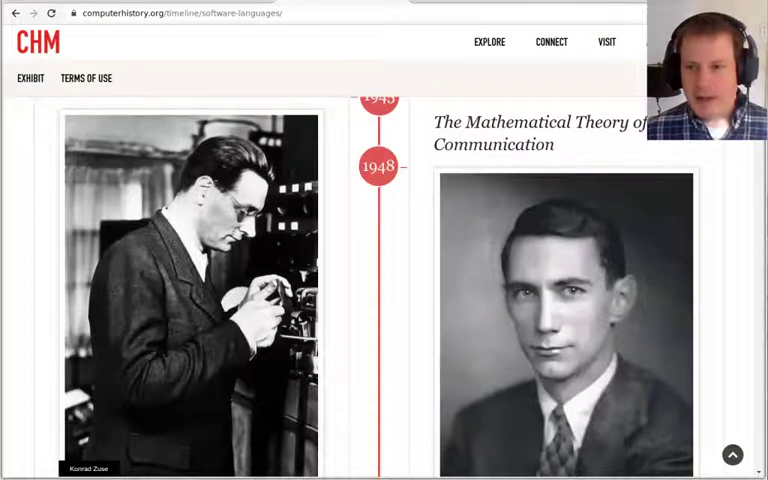
pyautogui.scroll(-3)
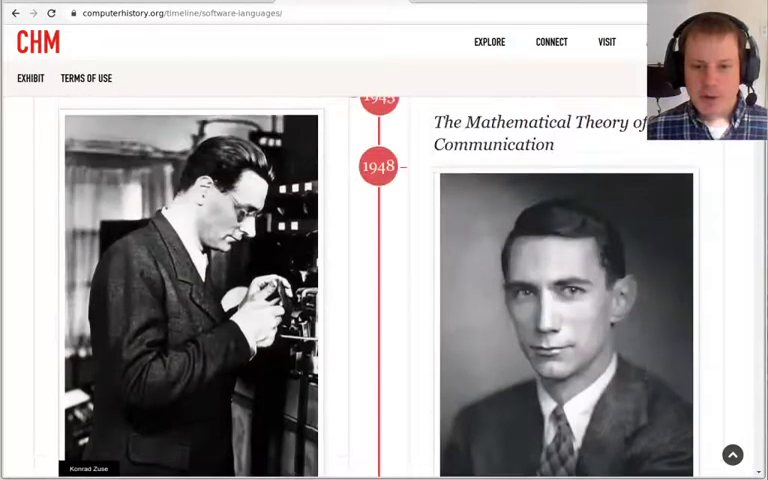
pyautogui.scroll(-3)
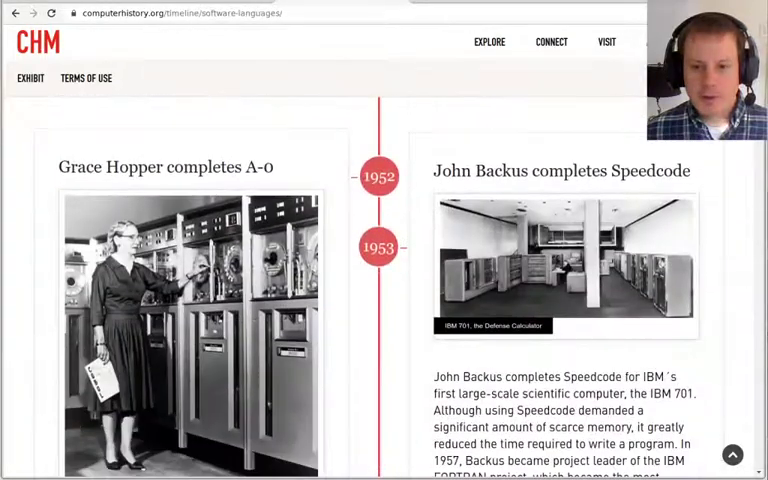
pyautogui.scroll(-3)
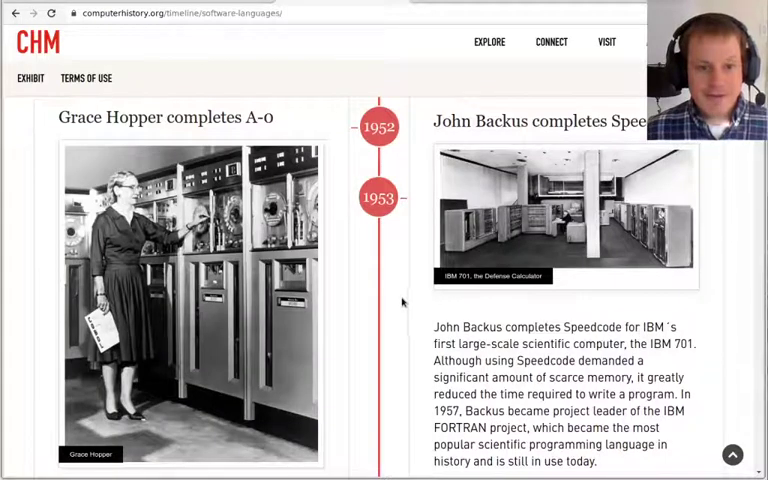
pyautogui.scroll(-3)
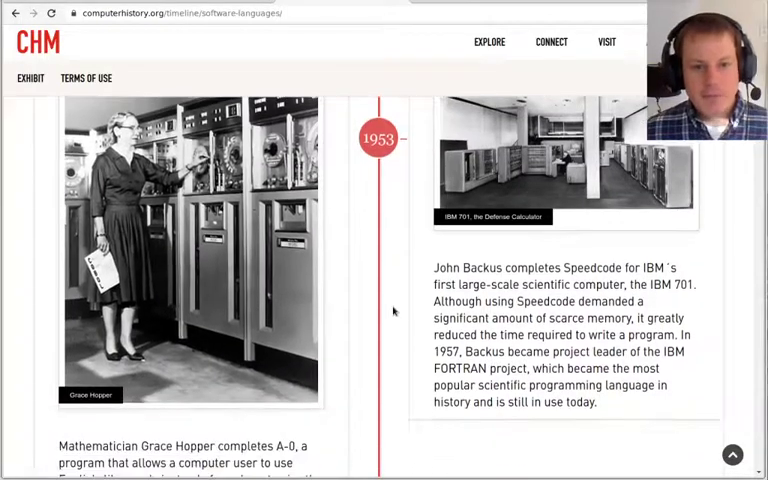
pyautogui.scroll(3)
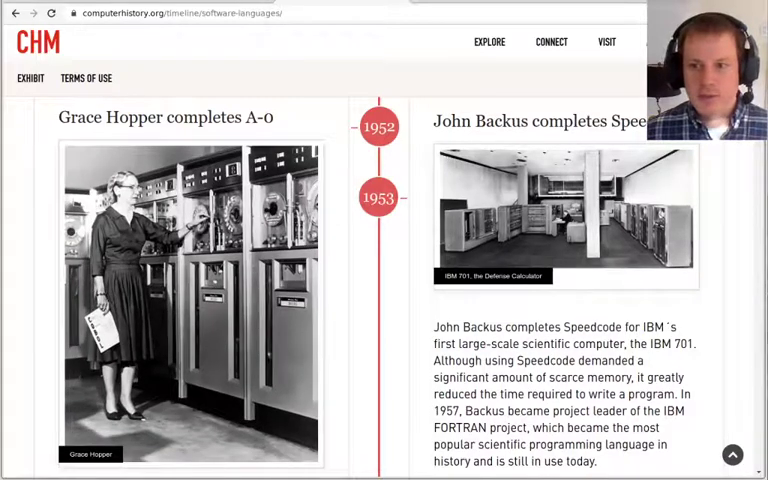
pyautogui.scroll(-3)
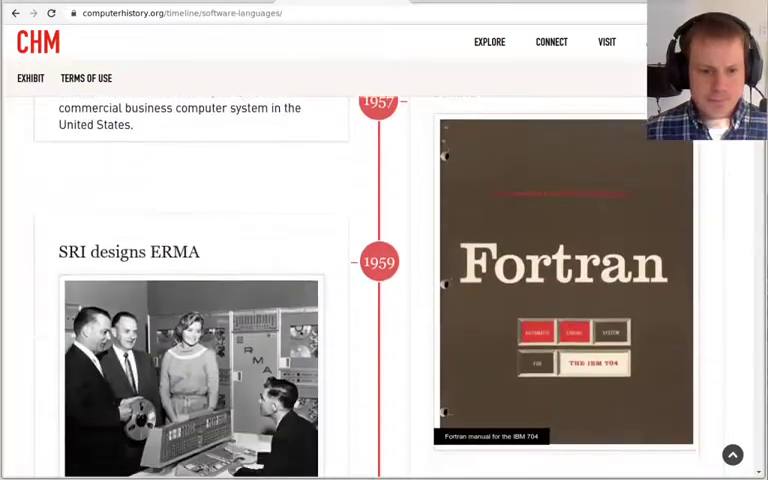
pyautogui.scroll(-3)
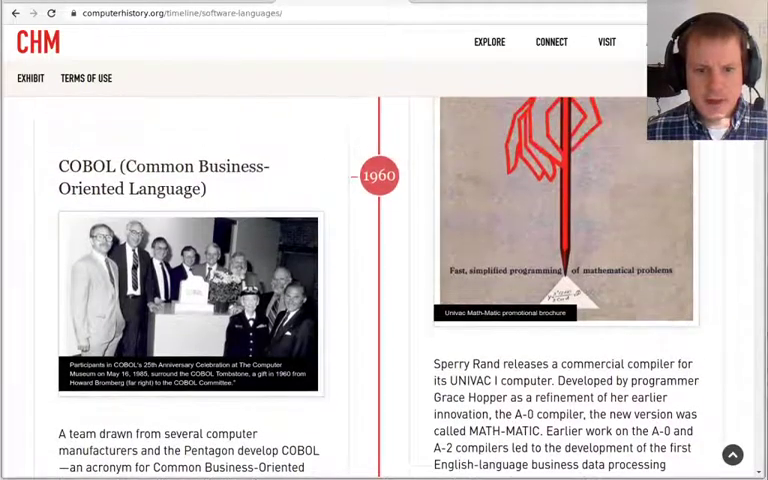
pyautogui.scroll(-3)
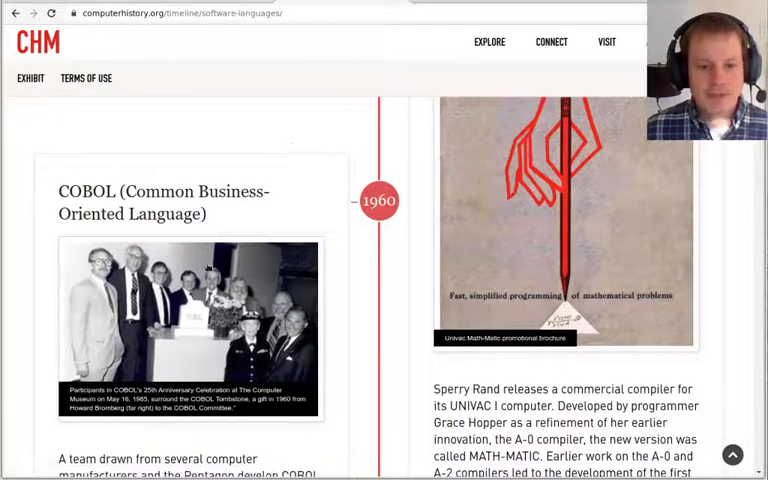
pyautogui.moveTo(250, 176)
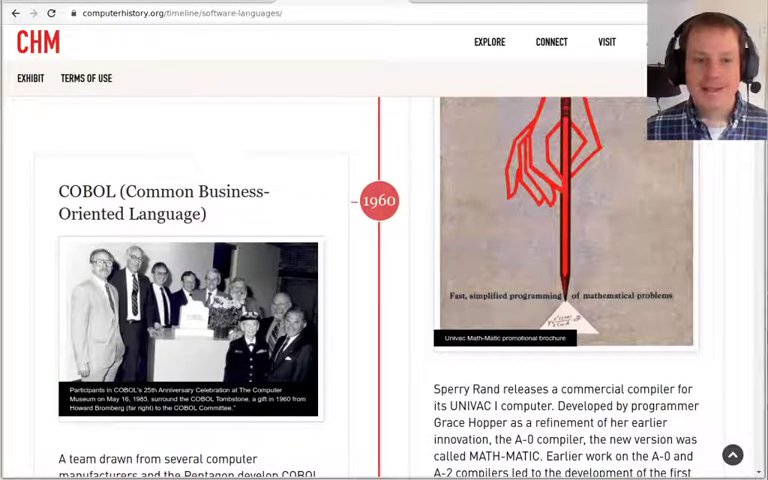
# - Scroll the timeline down past the 1972 C release entry
pyautogui.scroll(-3)
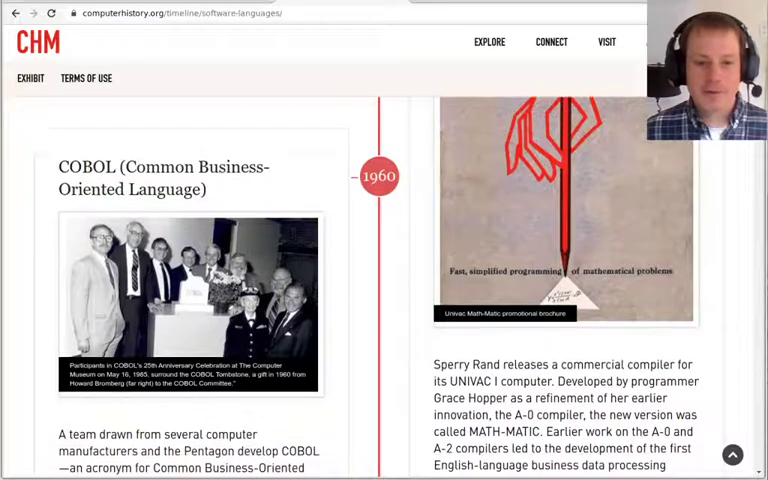
pyautogui.scroll(-3)
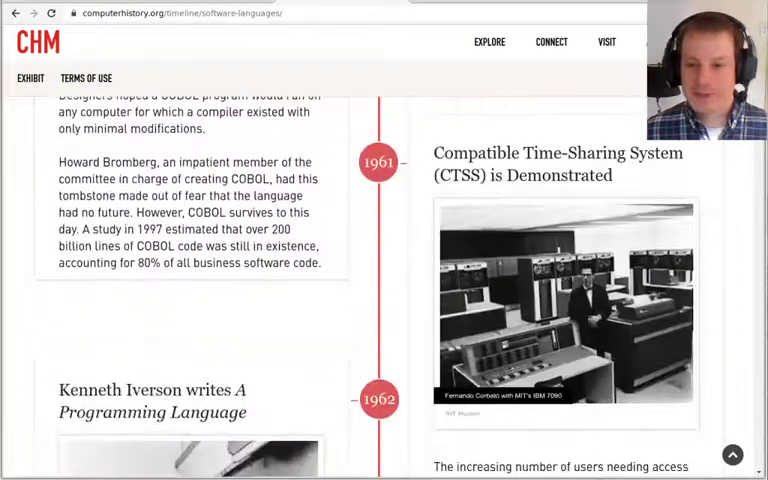
pyautogui.scroll(-3)
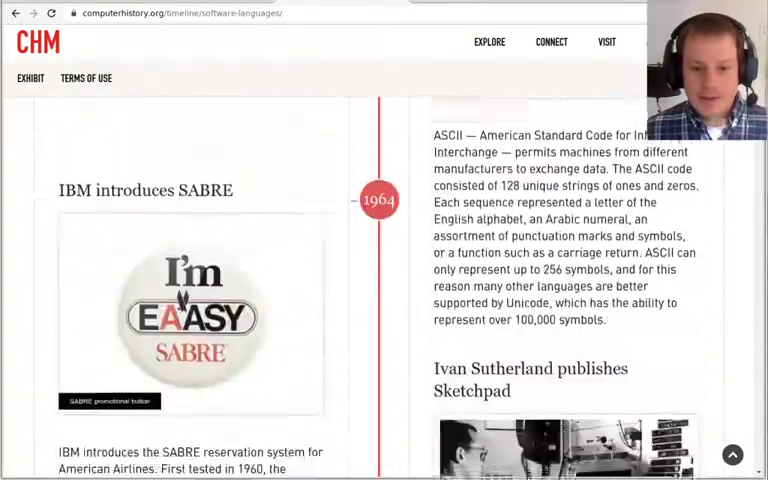
pyautogui.scroll(-3)
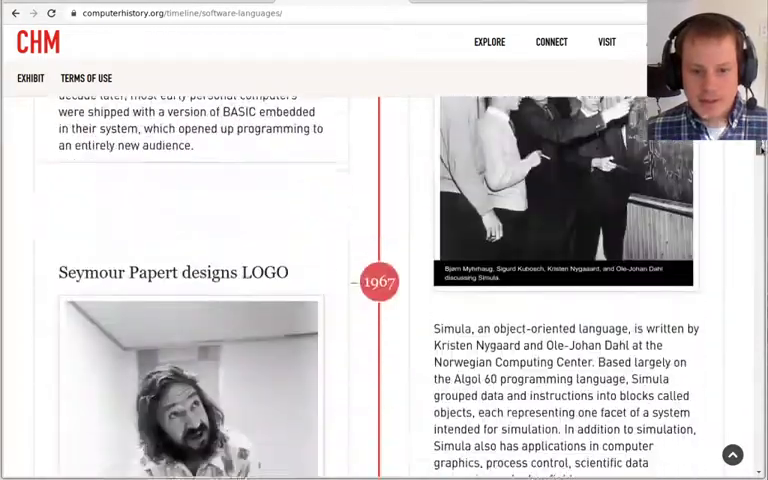
pyautogui.scroll(-3)
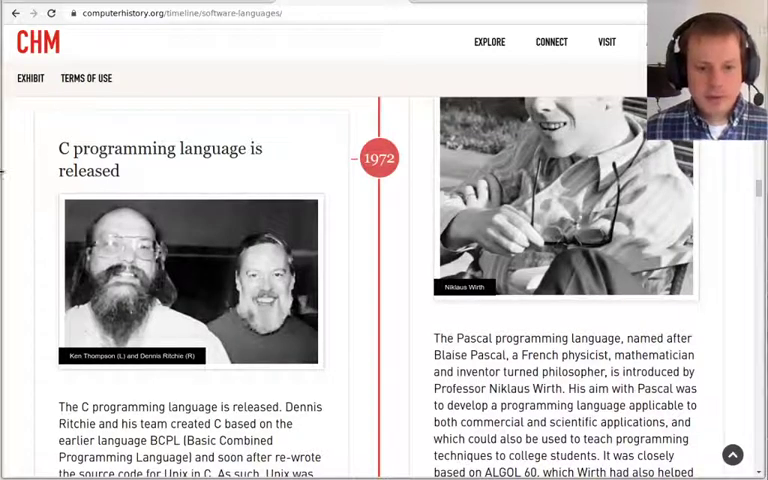
pyautogui.moveTo(324, 384)
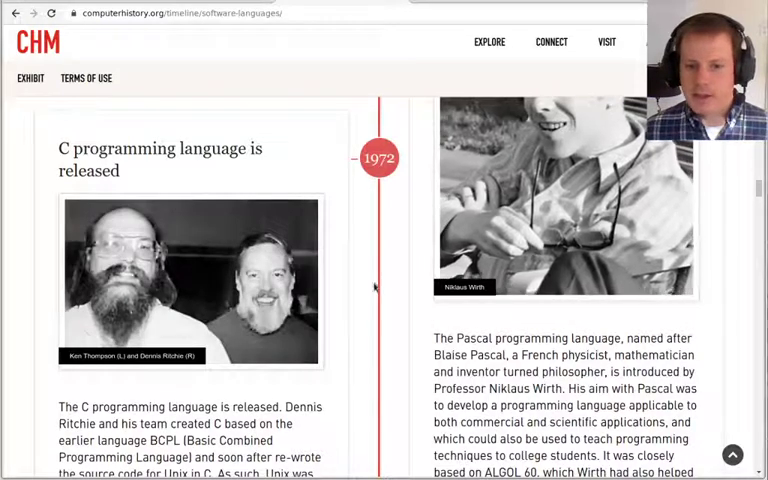
pyautogui.scroll(-3)
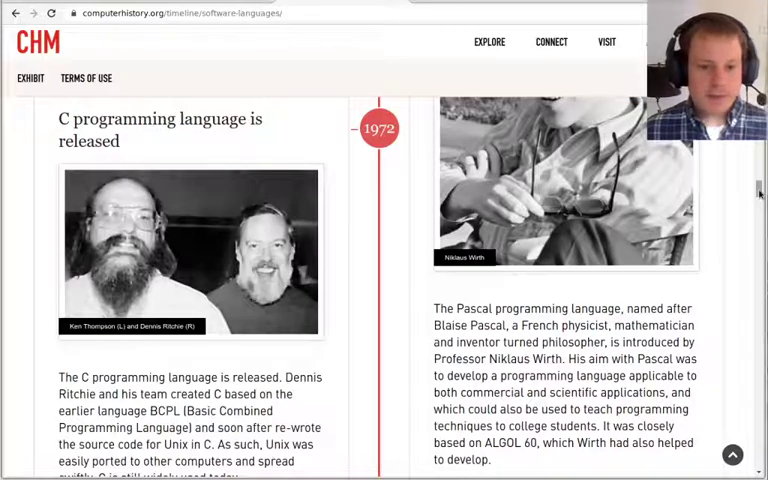
# - Continue through the 1980s entries to the 1985 C++ Programming Language publication
pyautogui.scroll(-3)
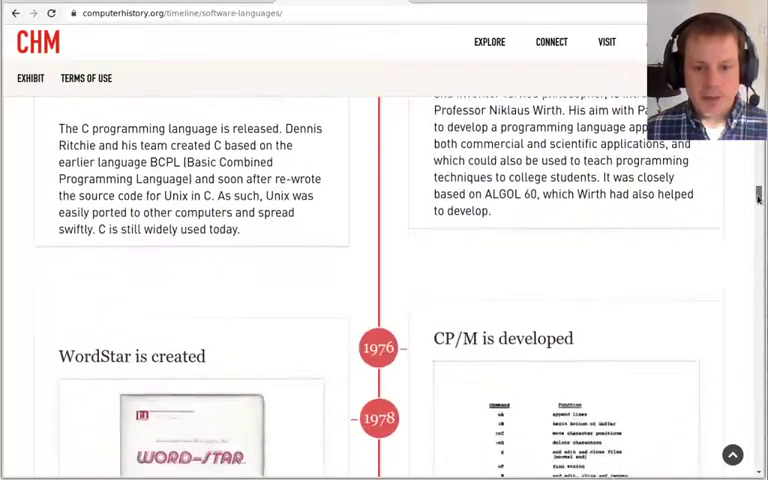
pyautogui.scroll(-3)
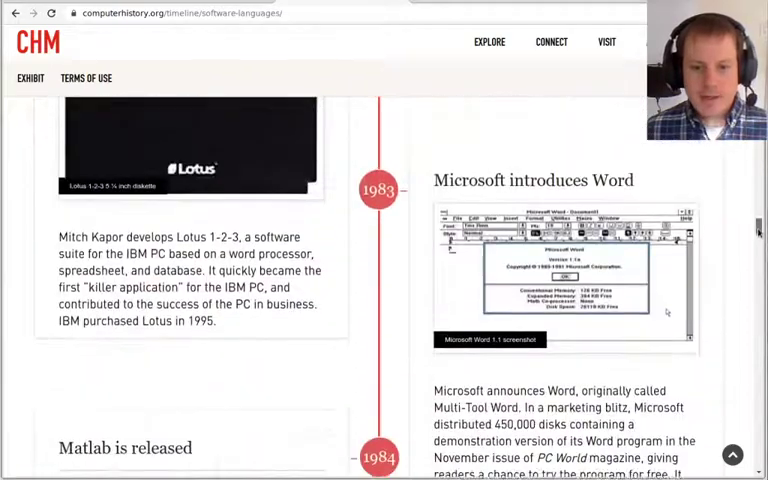
pyautogui.scroll(3)
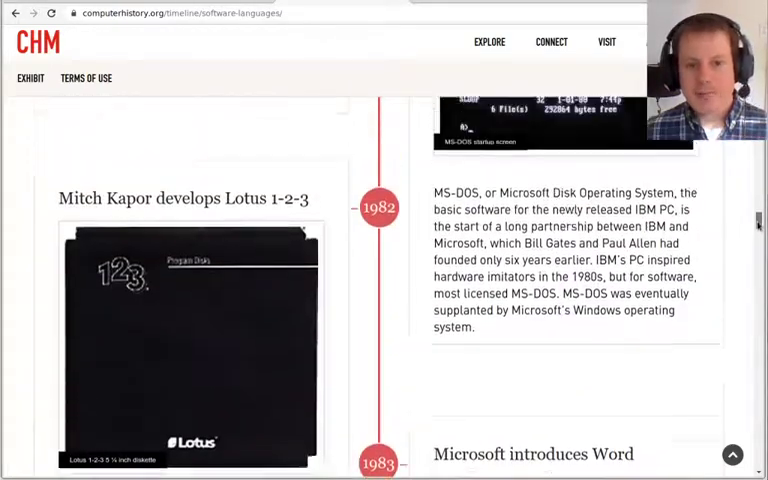
pyautogui.scroll(-3)
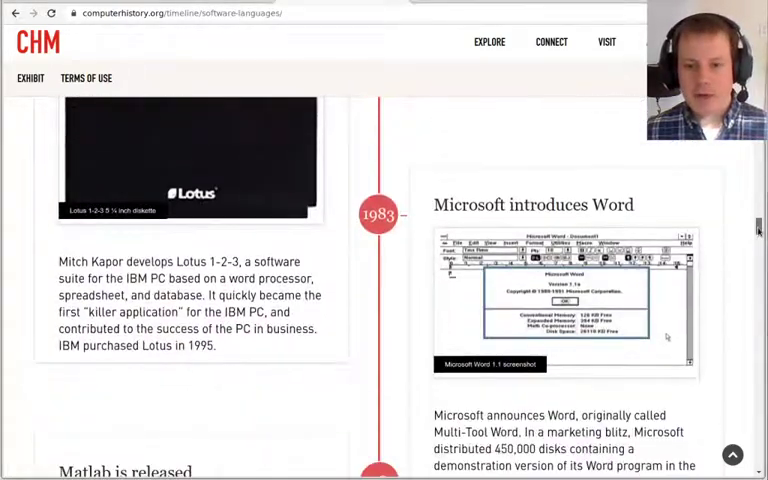
pyautogui.scroll(-3)
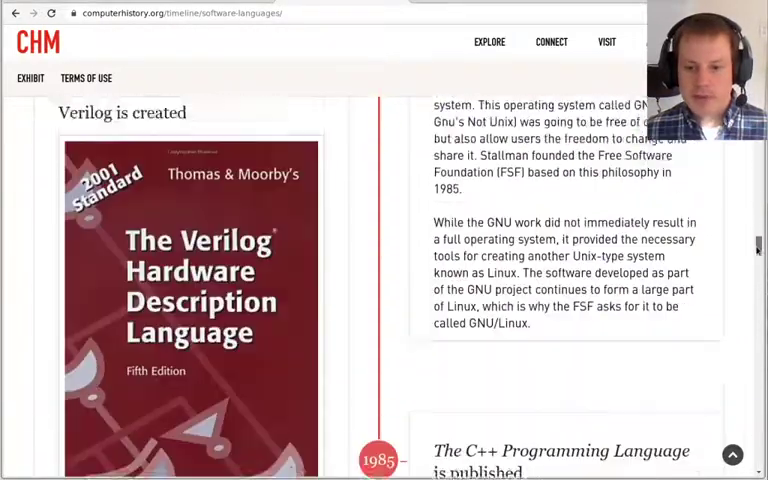
pyautogui.scroll(-3)
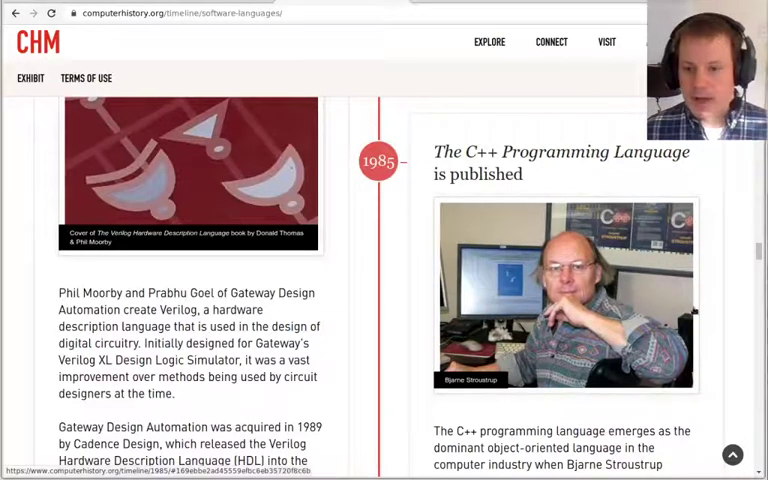
pyautogui.scroll(-3)
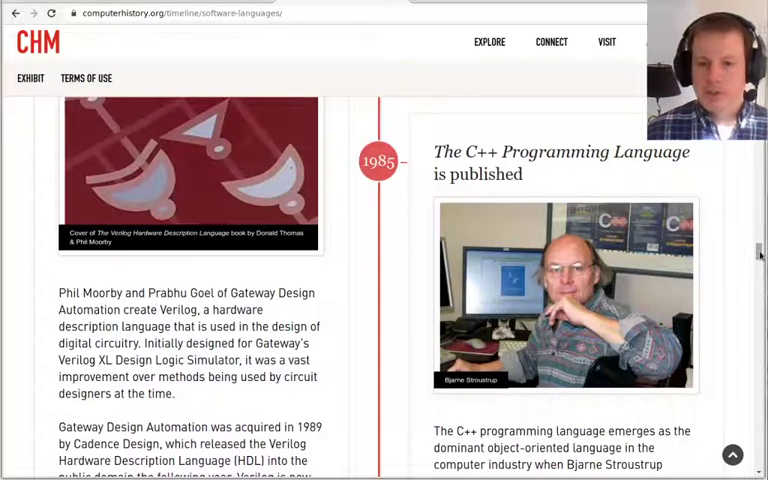
pyautogui.click(488, 40)
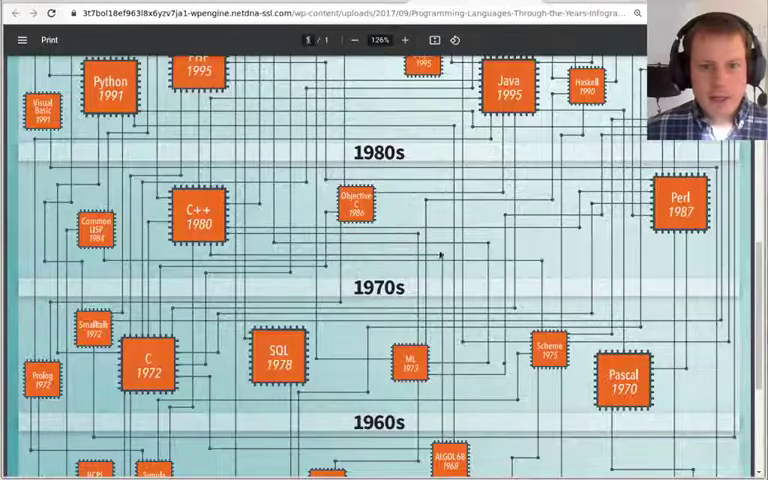
pyautogui.scroll(-3)
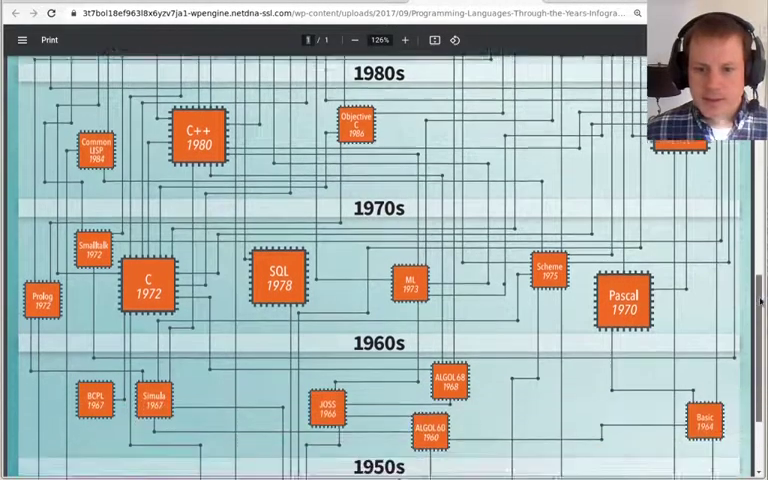
pyautogui.scroll(-3)
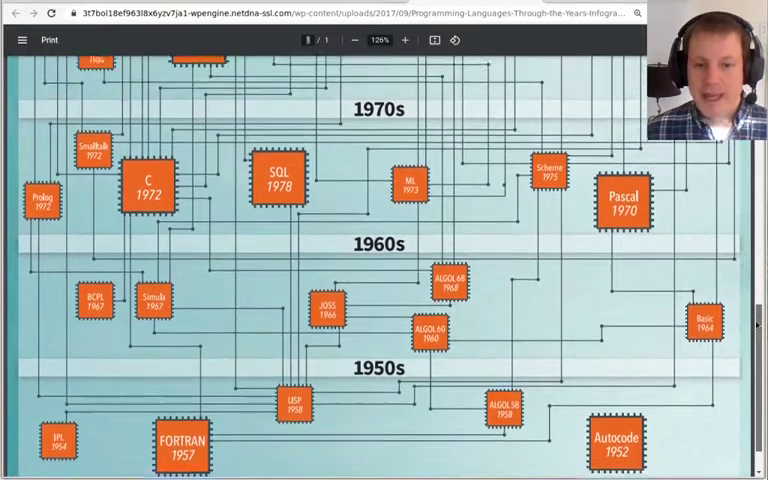
pyautogui.scroll(3)
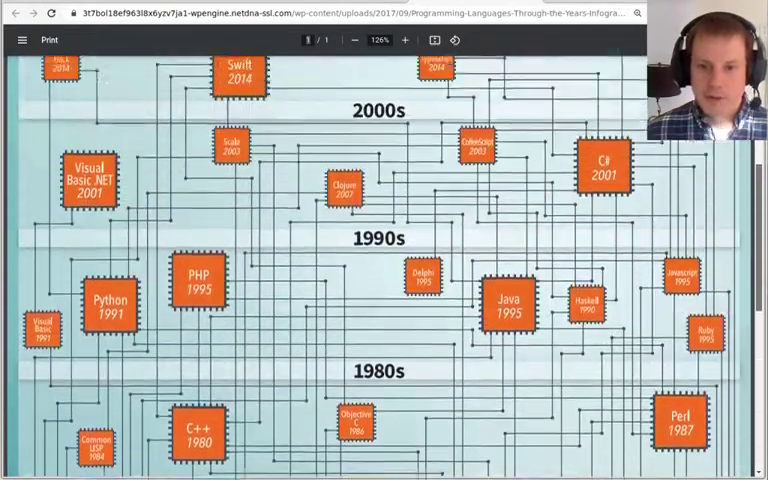
pyautogui.scroll(-3)
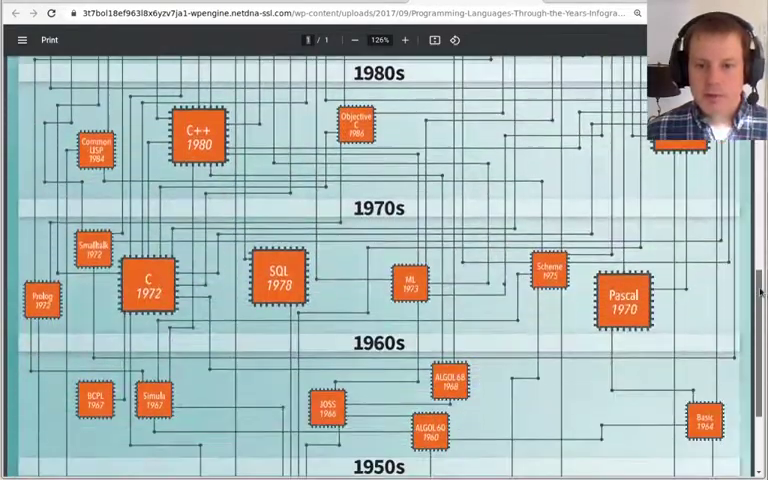
pyautogui.scroll(-3)
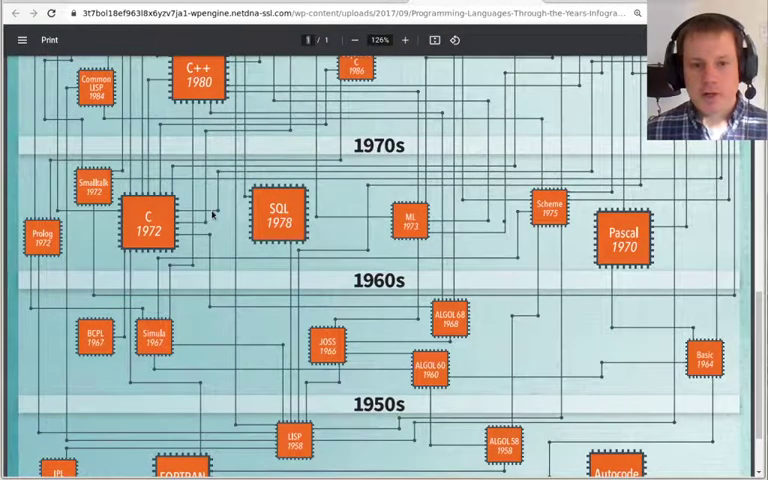
pyautogui.scroll(3)
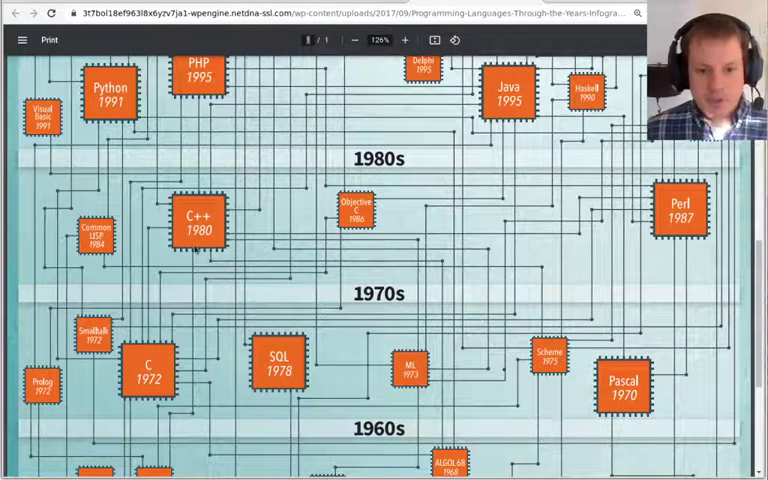
pyautogui.scroll(3)
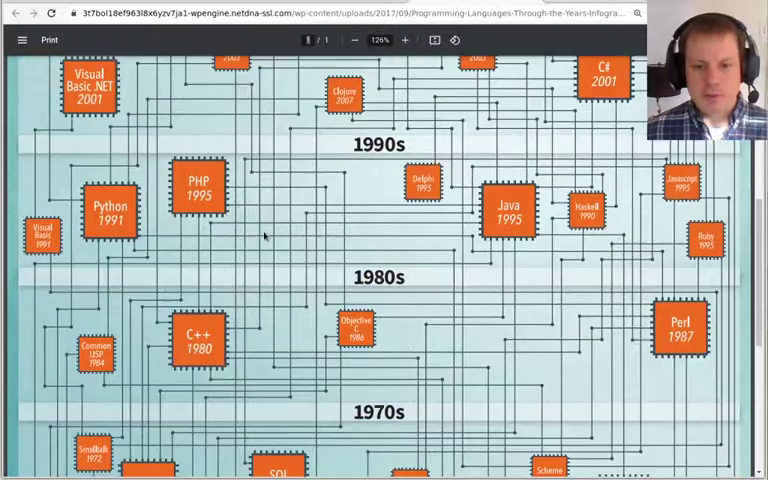
pyautogui.scroll(-3)
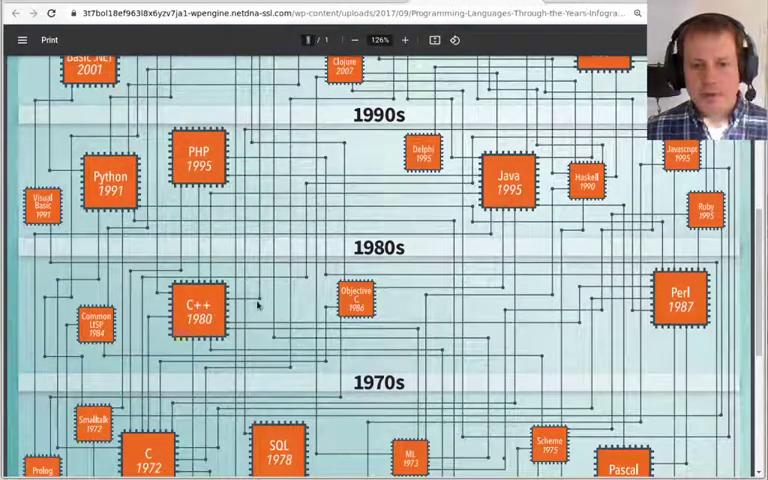
pyautogui.scroll(-3)
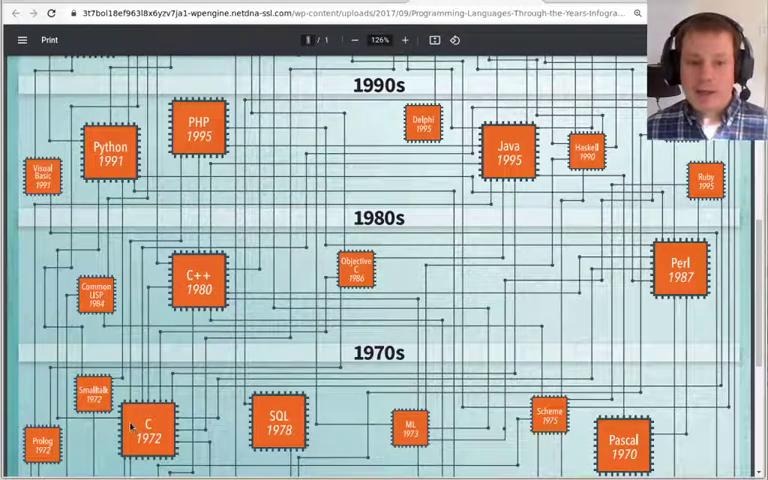
pyautogui.scroll(3)
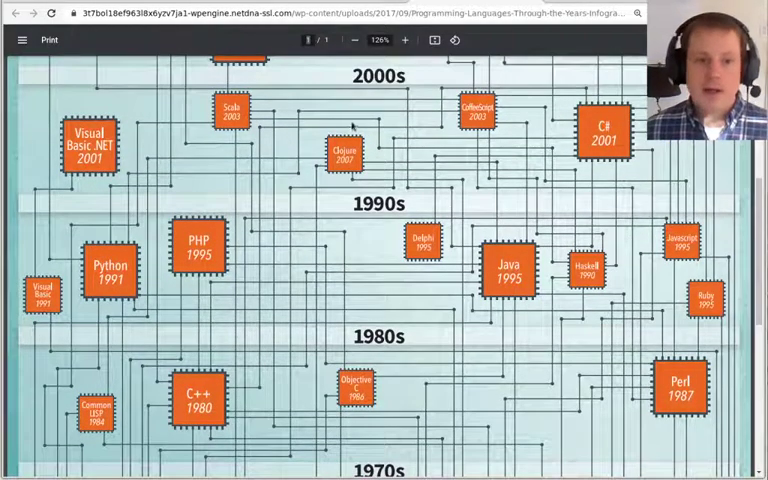
pyautogui.scroll(3)
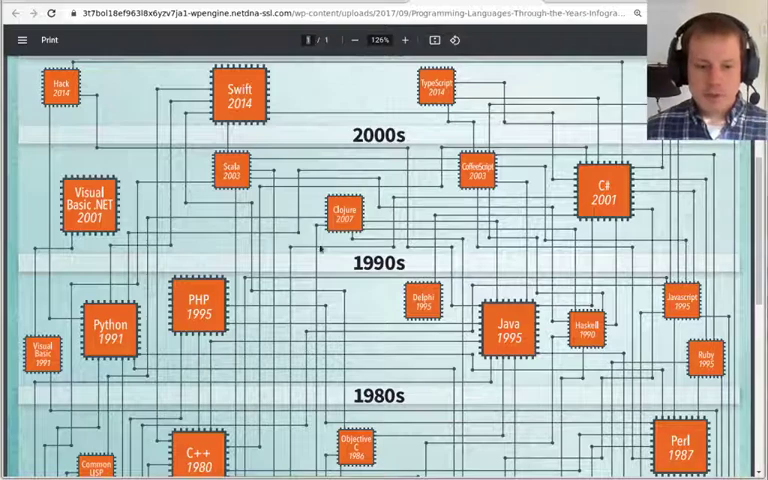
pyautogui.scroll(-3)
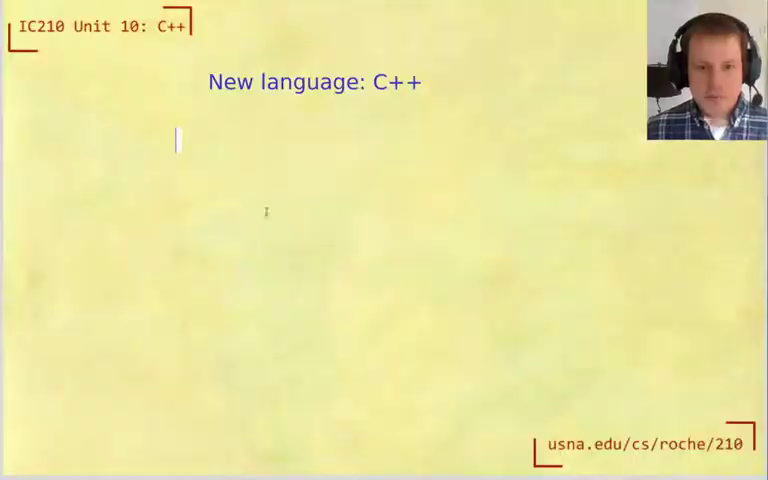
# - Add the note "Why a new language?" with the bullet "-Take advantage of newer hardware"
pyautogui.write('Wh')
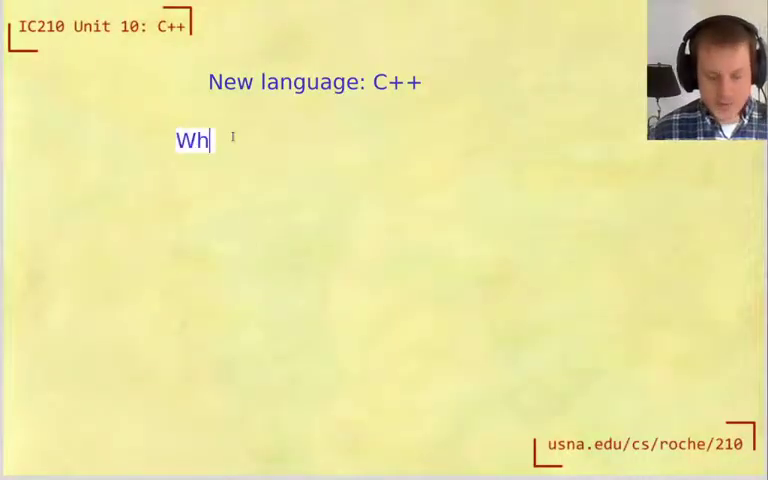
pyautogui.write('y a new lang')
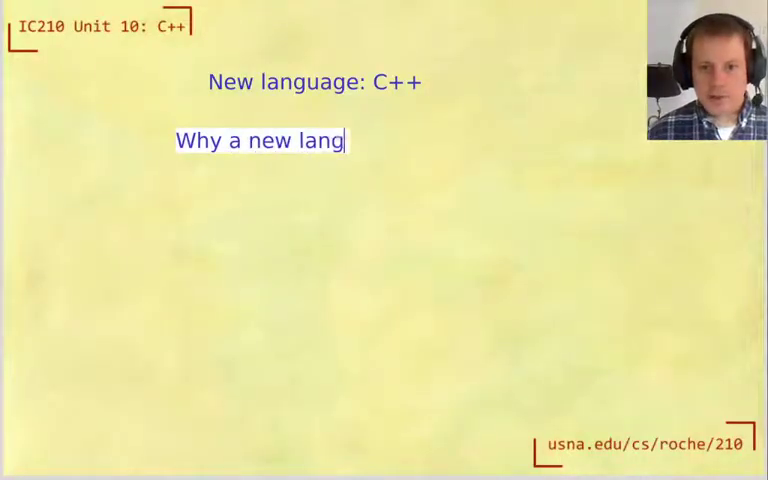
pyautogui.write('uage?')
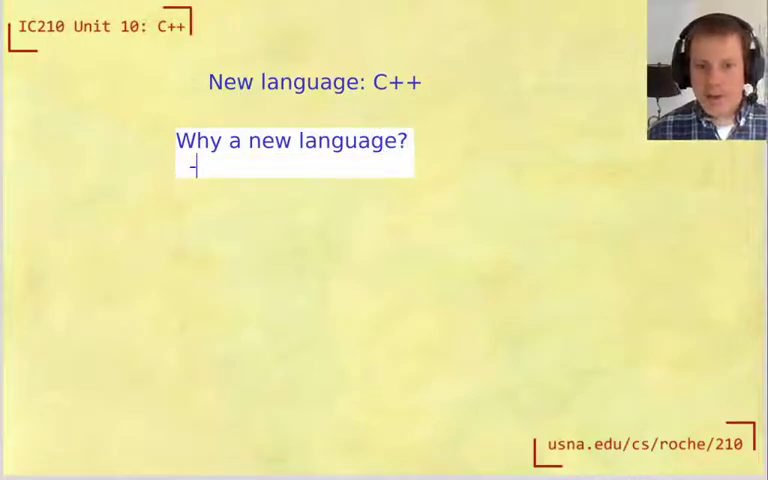
pyautogui.write('-Take advan')
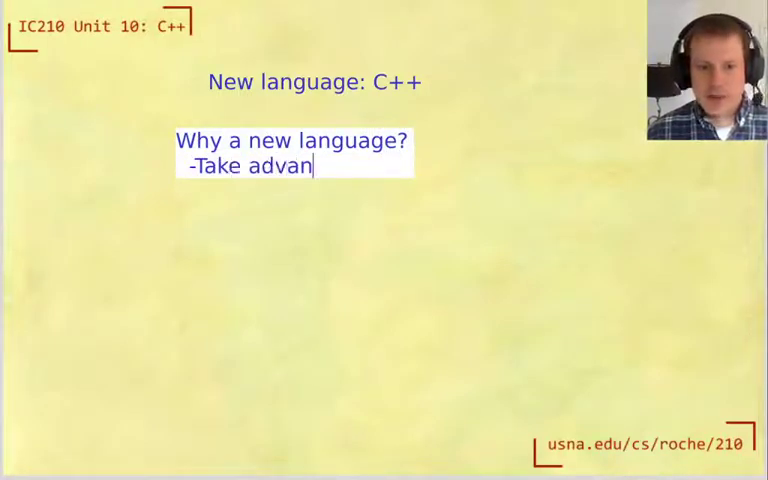
pyautogui.write('tage of newer')
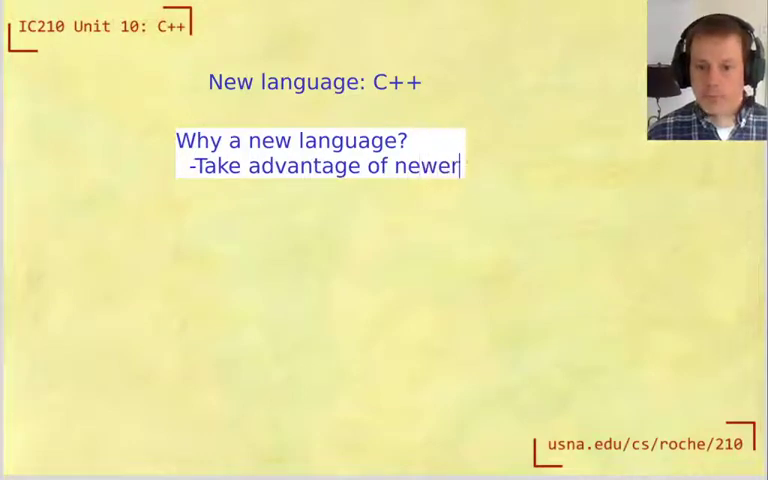
pyautogui.write('hardware')
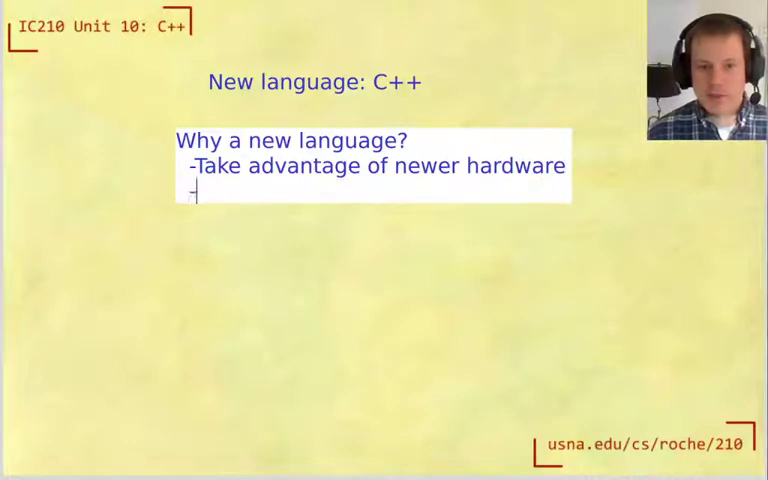
# - Add the bullet "Adapt to new ways of programming"
pyautogui.write('Ad')
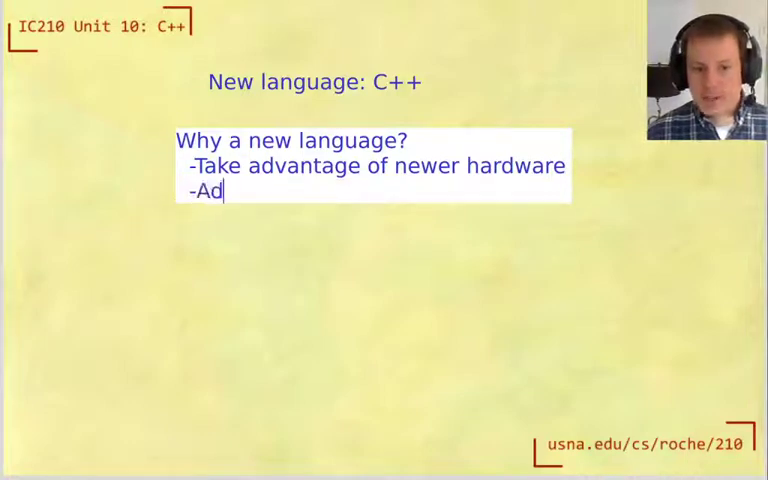
pyautogui.write('apt to new ways')
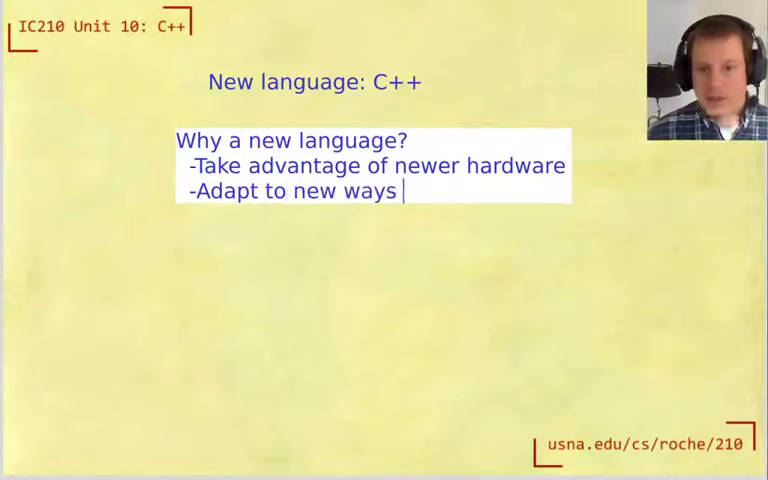
pyautogui.write('of programm')
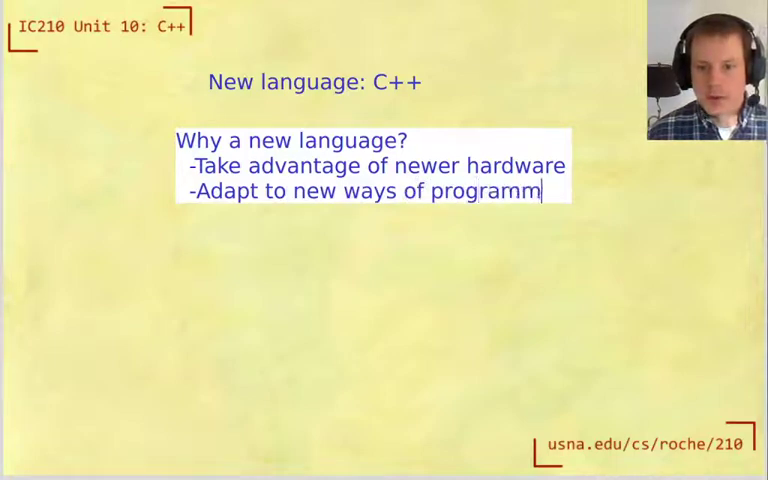
pyautogui.write('ing')
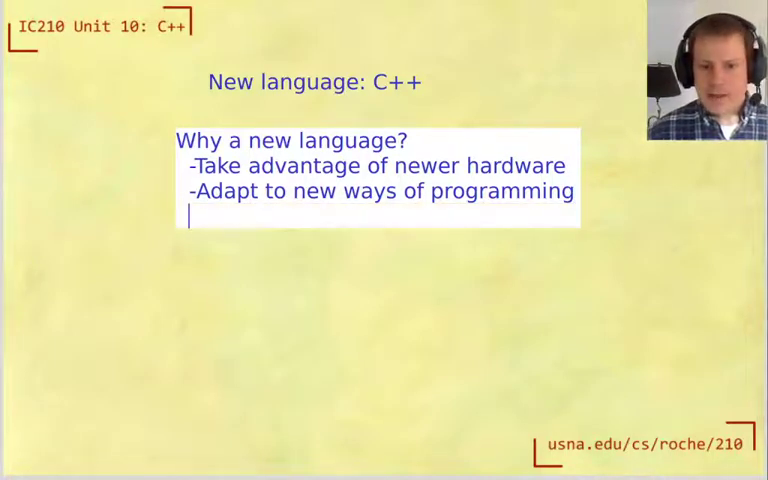
# - Add the bullet "-More convenient for (large groups of) programmers"
pyautogui.write('-')
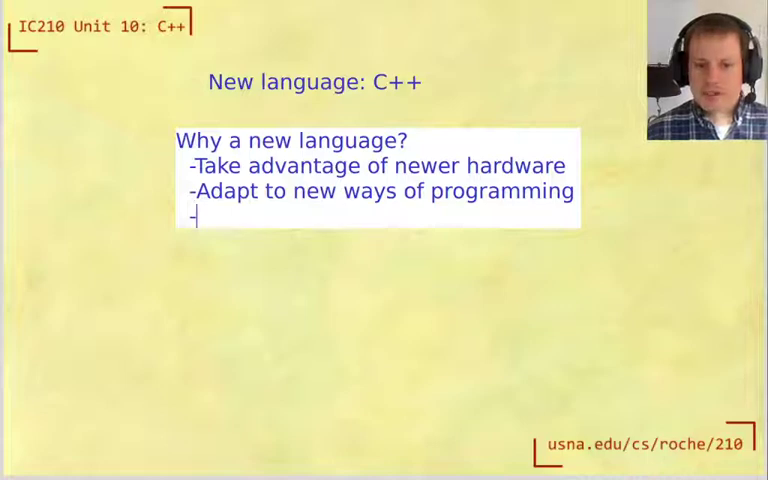
pyautogui.write('More co')
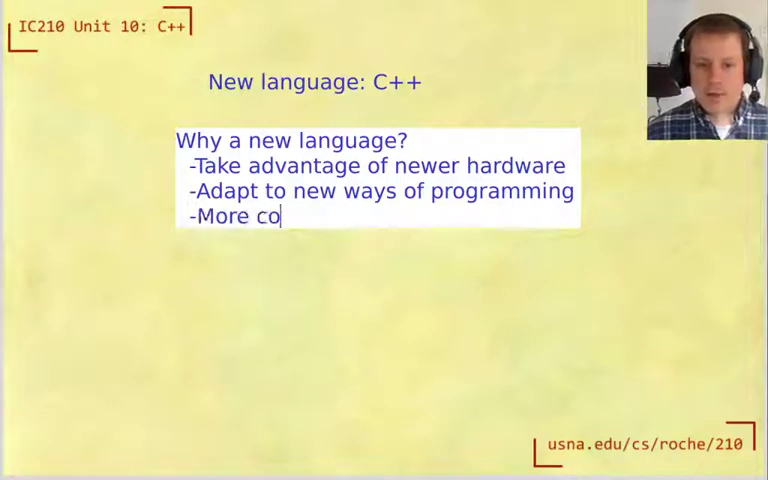
pyautogui.write('nvenient')
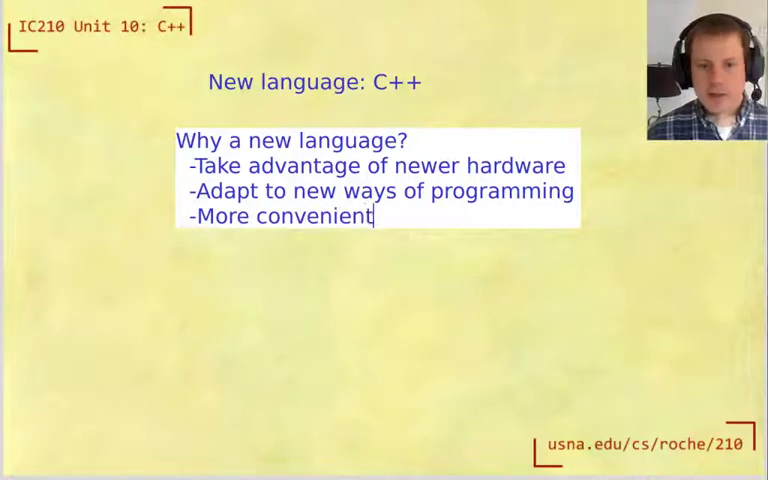
pyautogui.write('for (large')
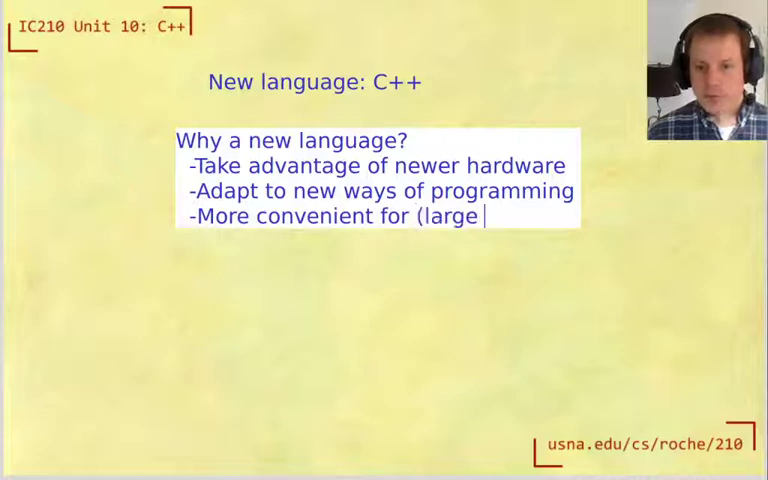
pyautogui.write('groups')
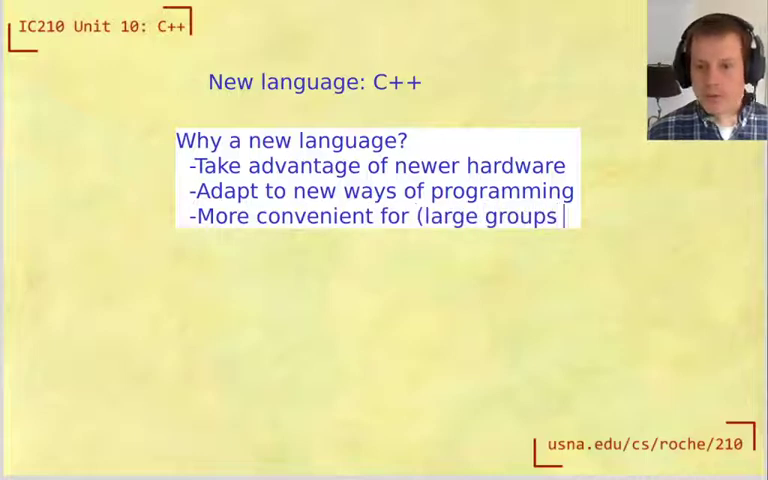
pyautogui.write('of) programmers')
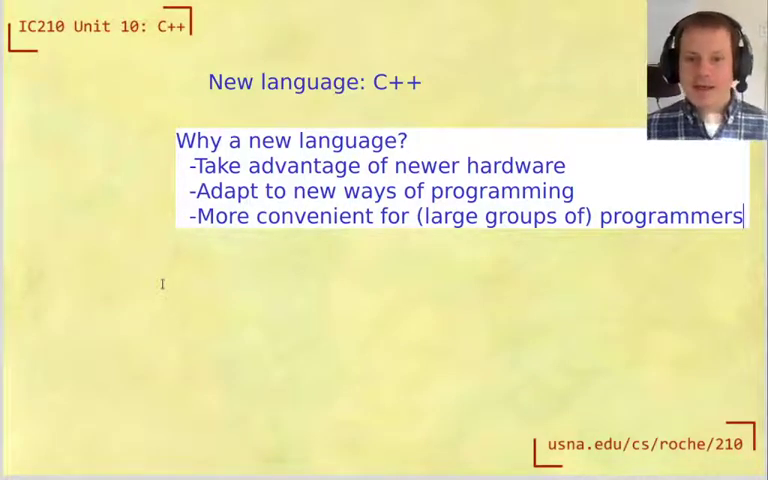
pyautogui.moveTo(116, 156)
pyautogui.write('C++ is BACK')
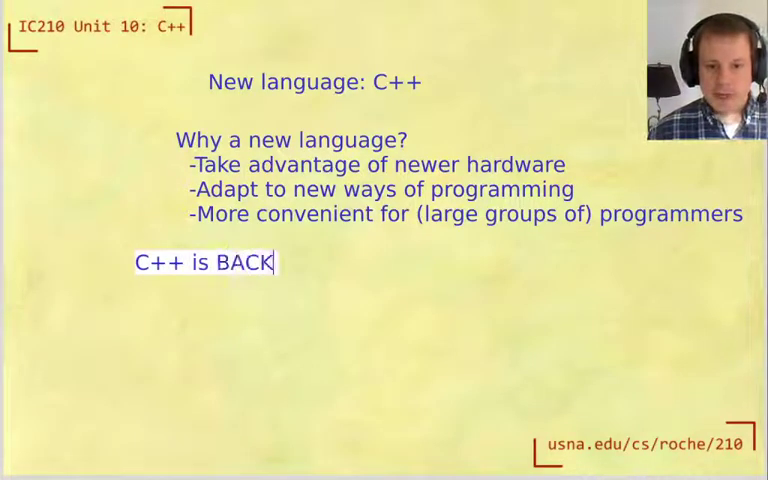
# - Note C++ is BACKWARDS COMPATIBLE to C, with new features ending in standard library: I/O streams, string
pyautogui.write('WARDS COMPATIBLE to C')
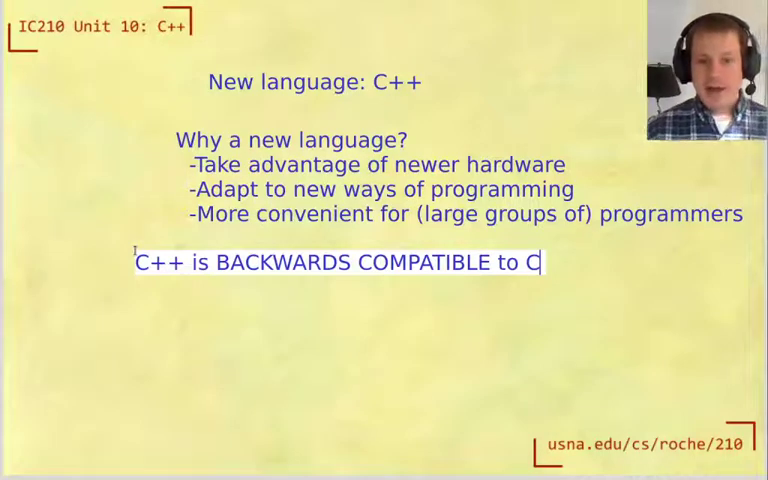
pyautogui.write('Some new features')
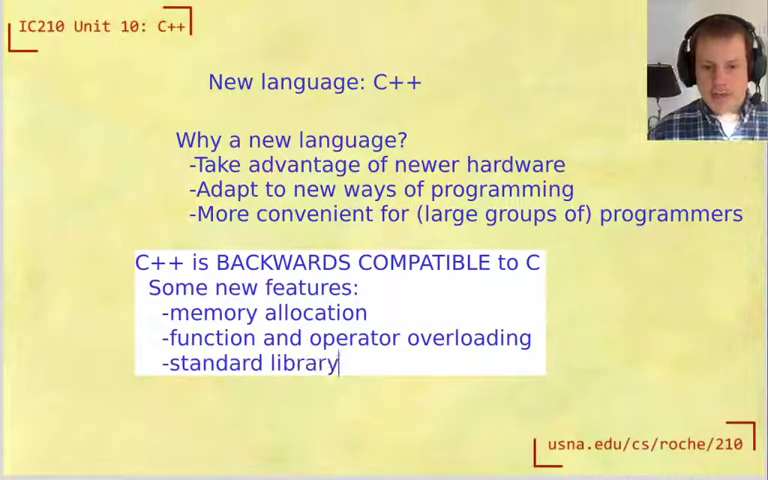
pyautogui.write(': I/O streams, string')
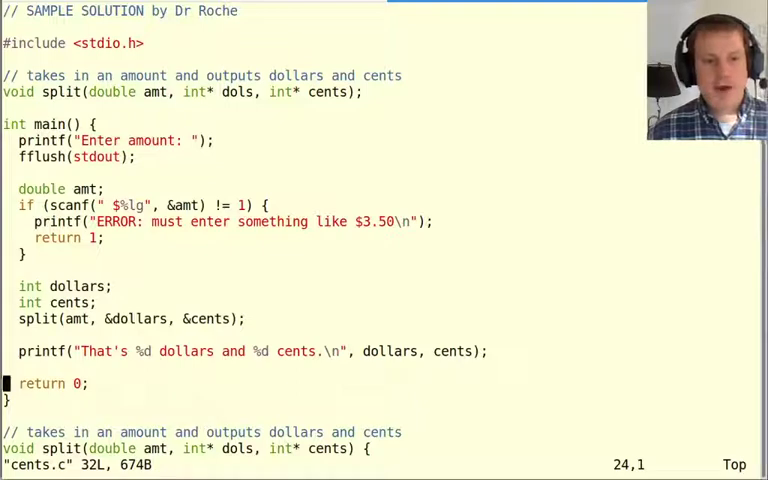
# - Scroll through cents.c in vim down to the split function and back
pyautogui.scroll(-3)
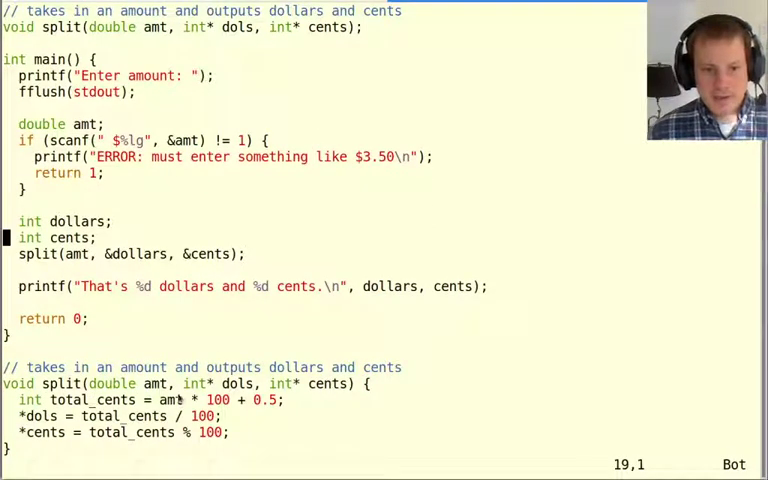
pyautogui.scroll(3)
pyautogui.write('m')
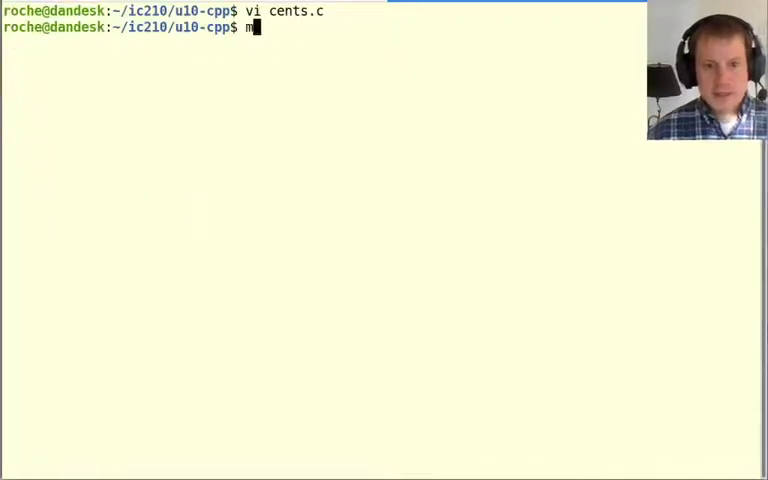
# - Rename cents.c to cents.cpp with mv in the terminal
pyautogui.write('v c')
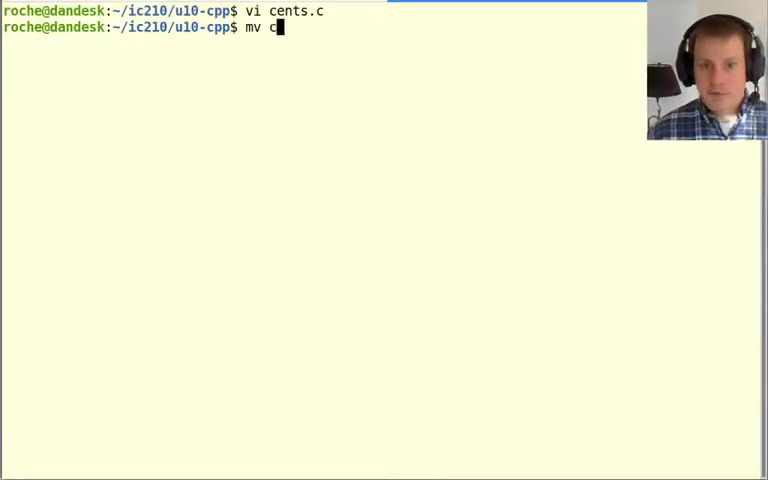
pyautogui.write('ent')
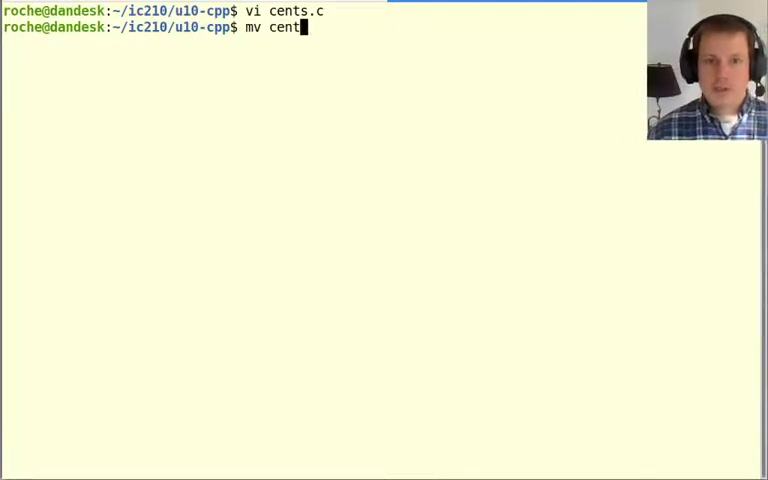
pyautogui.press('Return')
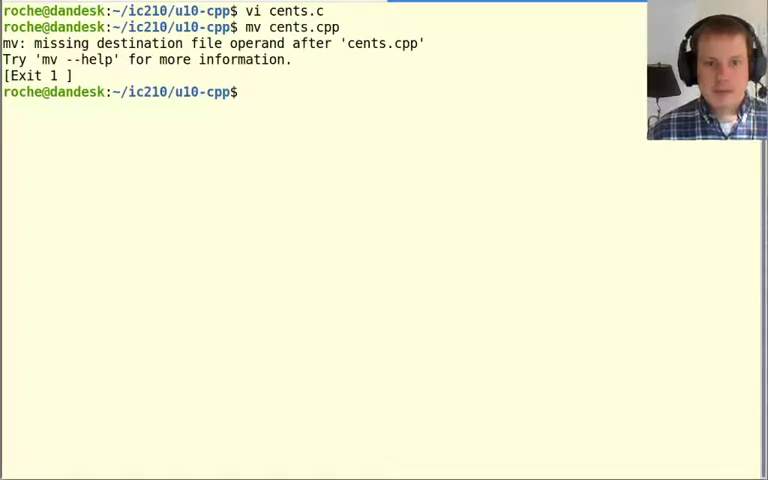
pyautogui.write('mv cents.cpp')
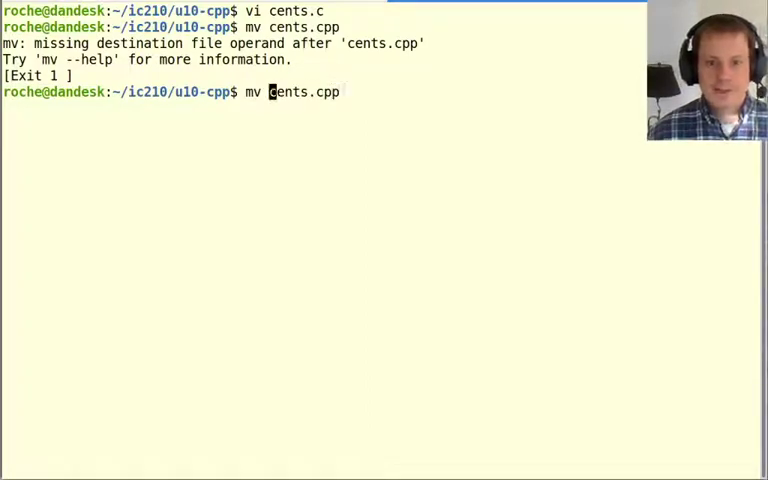
pyautogui.press('Return')
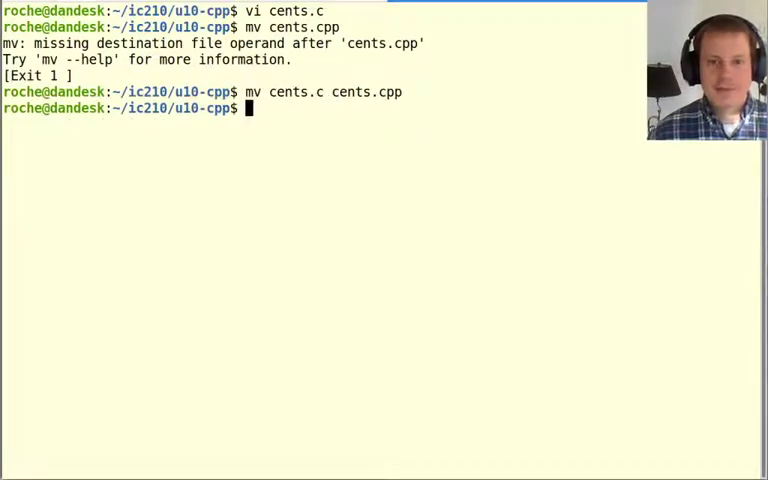
# - Reopen cents.cpp in vi so its include can be changed to <cstdio>
pyautogui.write('vi cent')
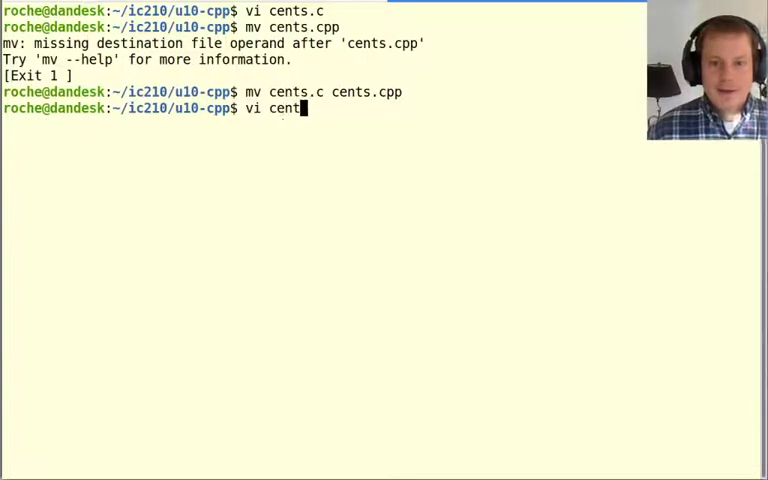
pyautogui.press('Return')
pyautogui.write('#i')
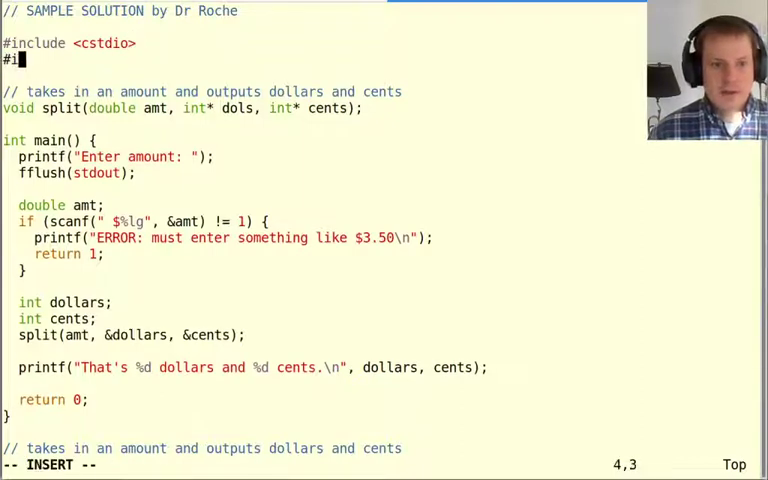
# - Add #include <cstring> and adjust the <cstdbool> include line in cents.cpp
pyautogui.write('c')
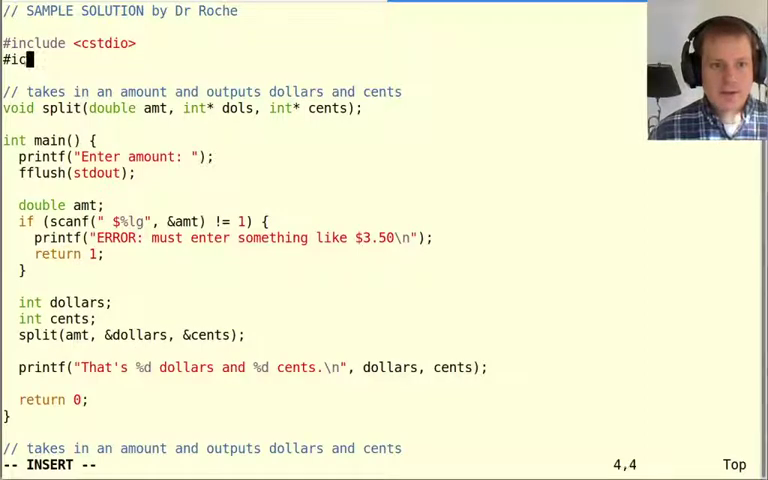
pyautogui.write('nclude <cstring>')
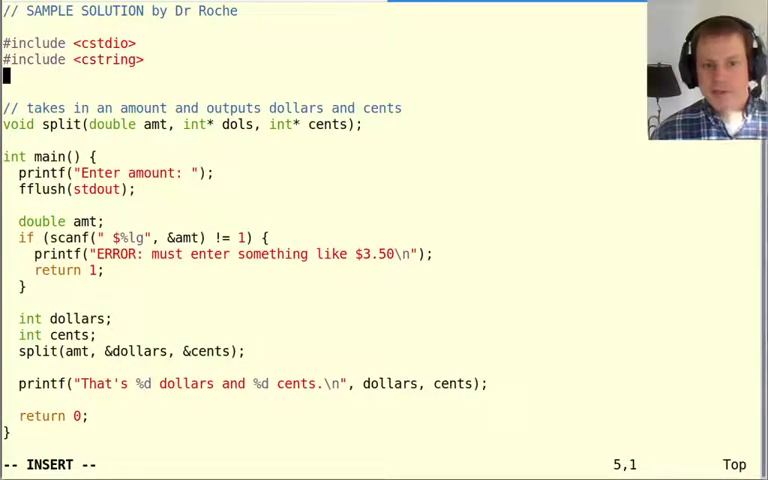
pyautogui.write('#include <')
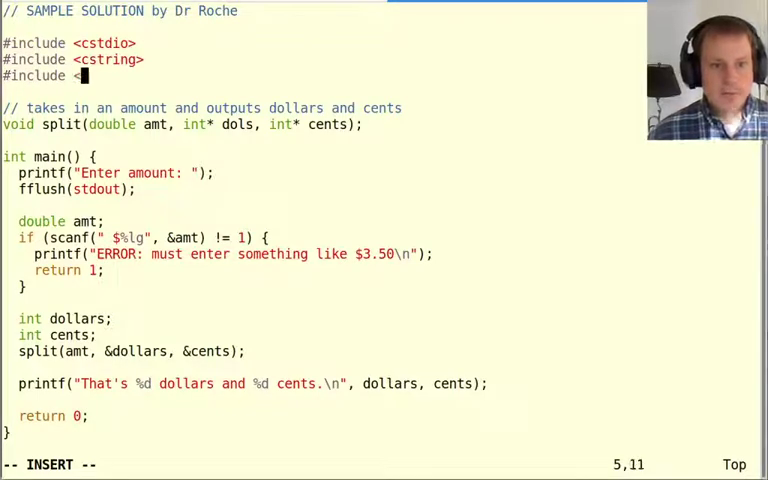
pyautogui.write('c')
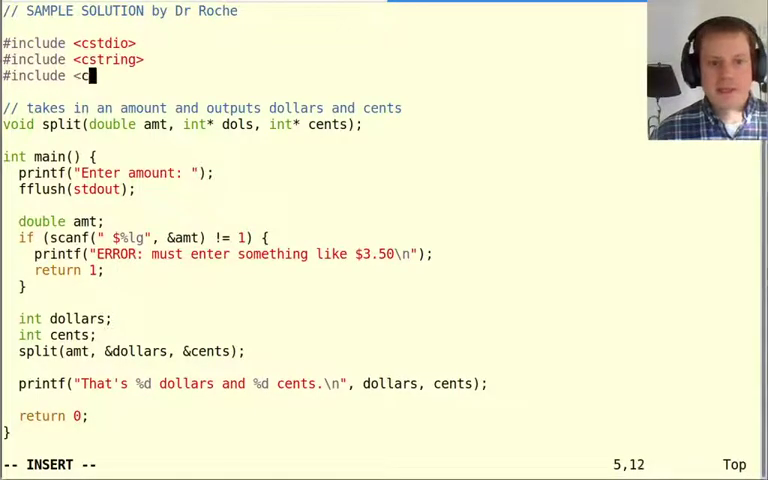
pyautogui.write('stdbool>')
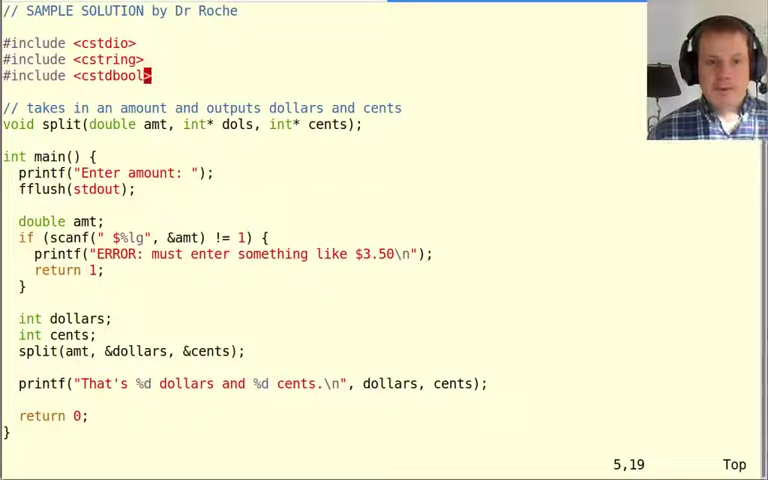
# - Add a // comment that bool is built in to C++ and review the rest of the file
pyautogui.write('// bool type is built-in to C++!!')
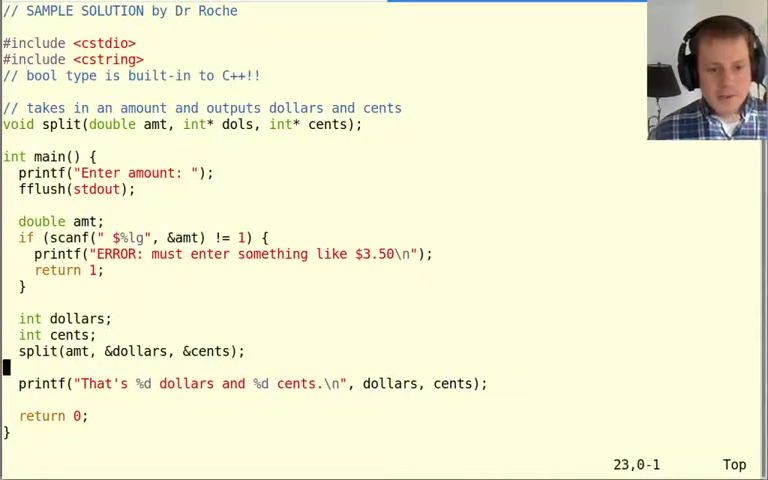
pyautogui.scroll(-3)
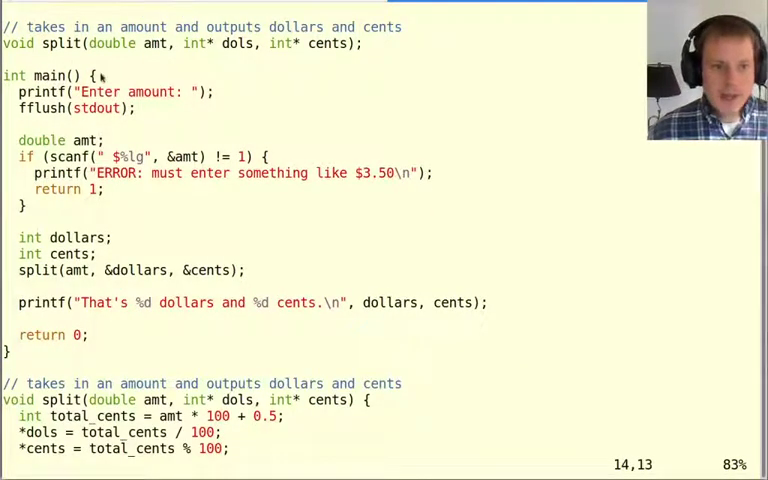
pyautogui.scroll(-3)
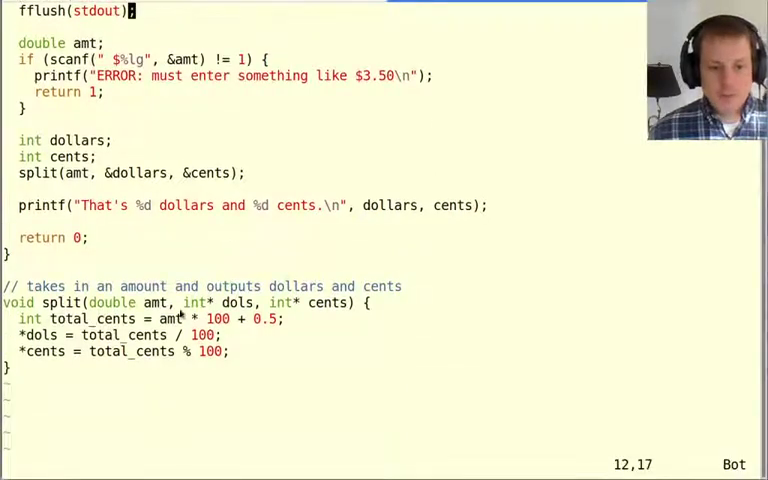
pyautogui.scroll(3)
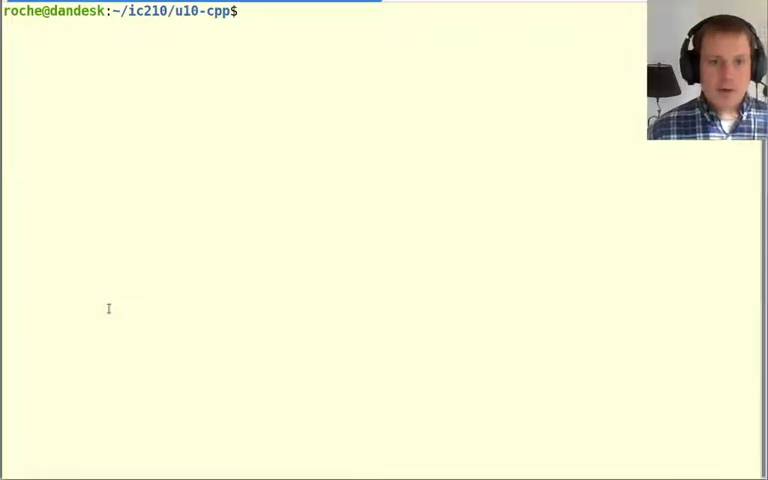
# - Compile cents.cpp into the cents program with g++
pyautogui.write('g++')
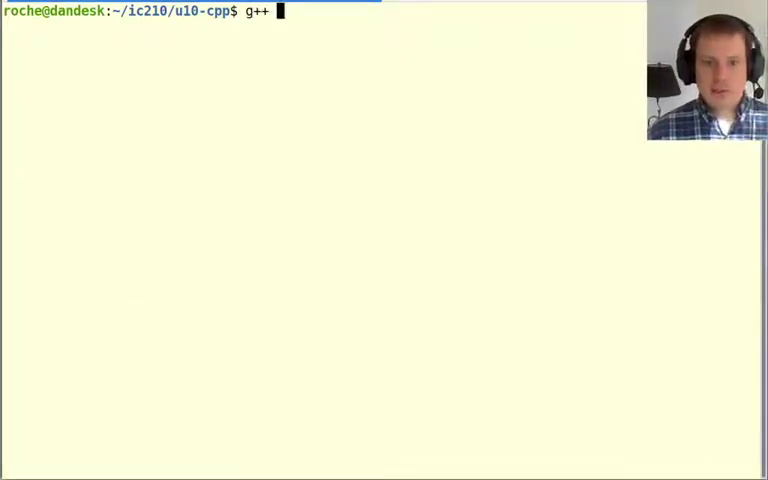
pyautogui.write('cents.cpp -')
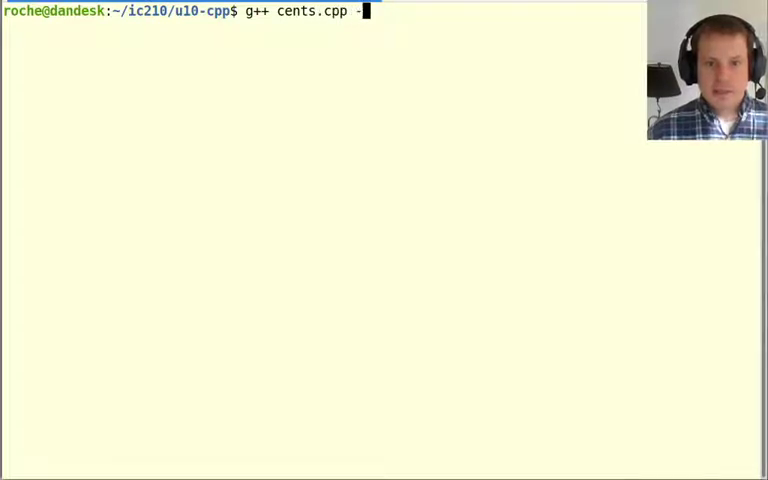
pyautogui.press('Return')
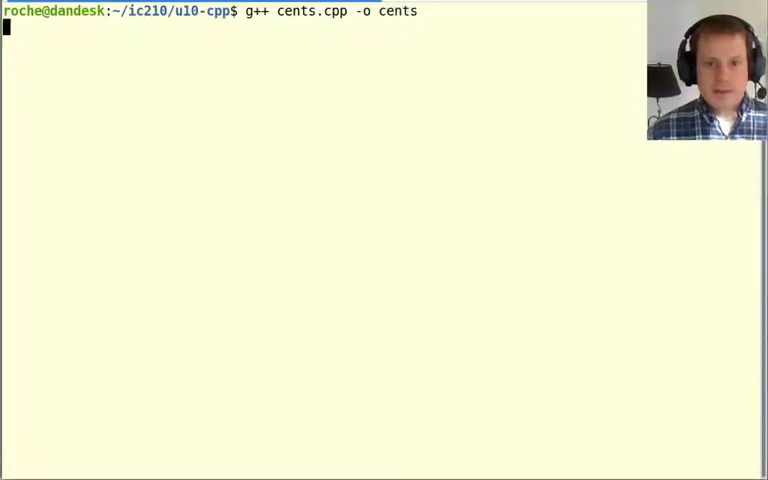
# - Run ./cents, entering 5.32 (rejected) and 3.23 (3 dollars and 23 cents)
pyautogui.press('Return')
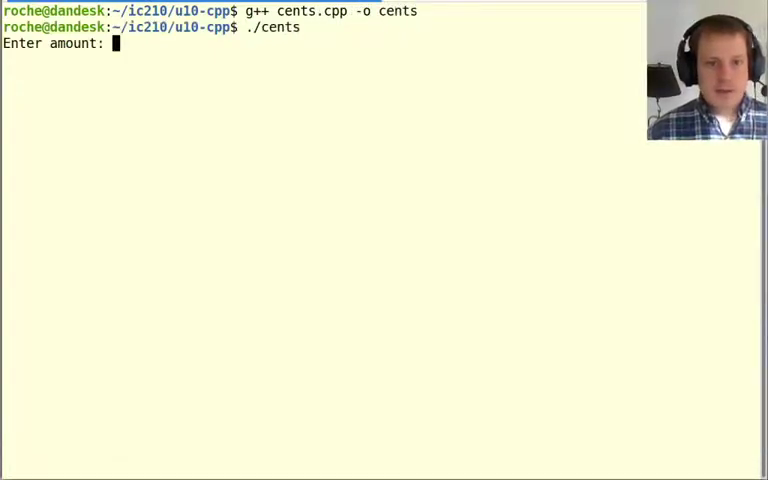
pyautogui.write('5.32')
pyautogui.write('$')
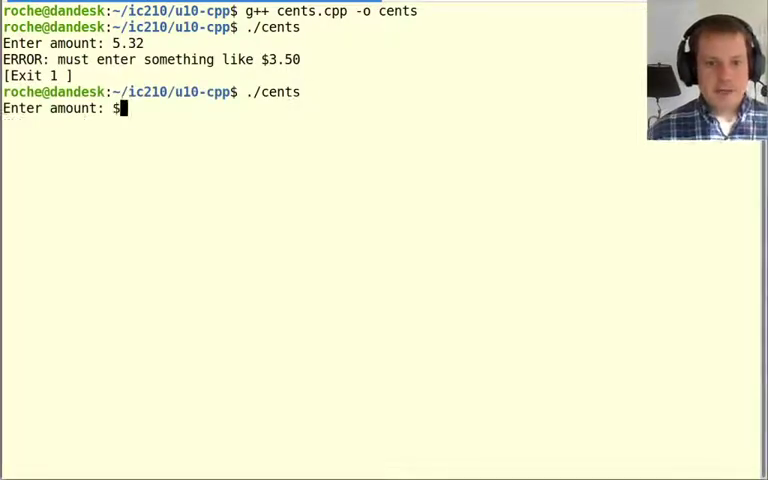
pyautogui.write('3.23')
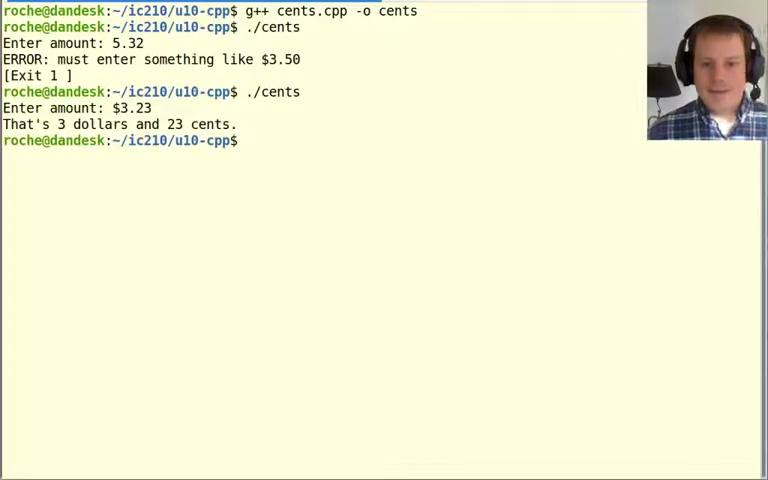